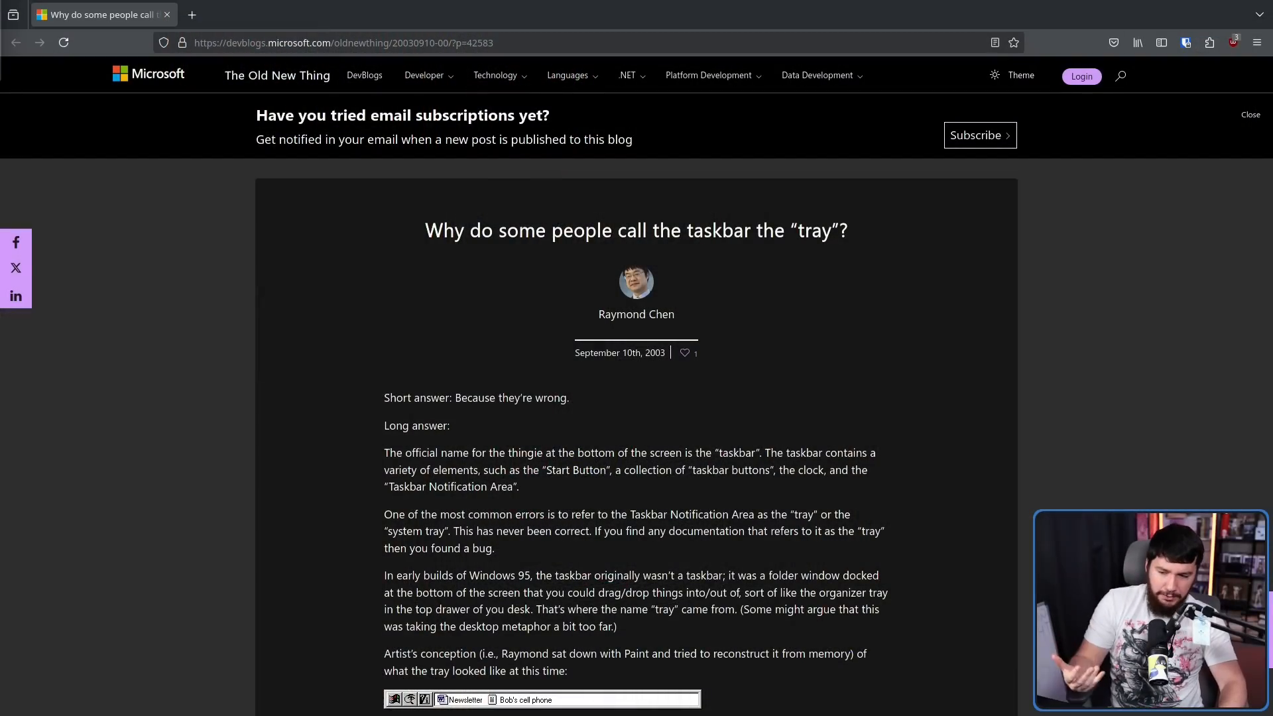
mouse_move(272, 559)
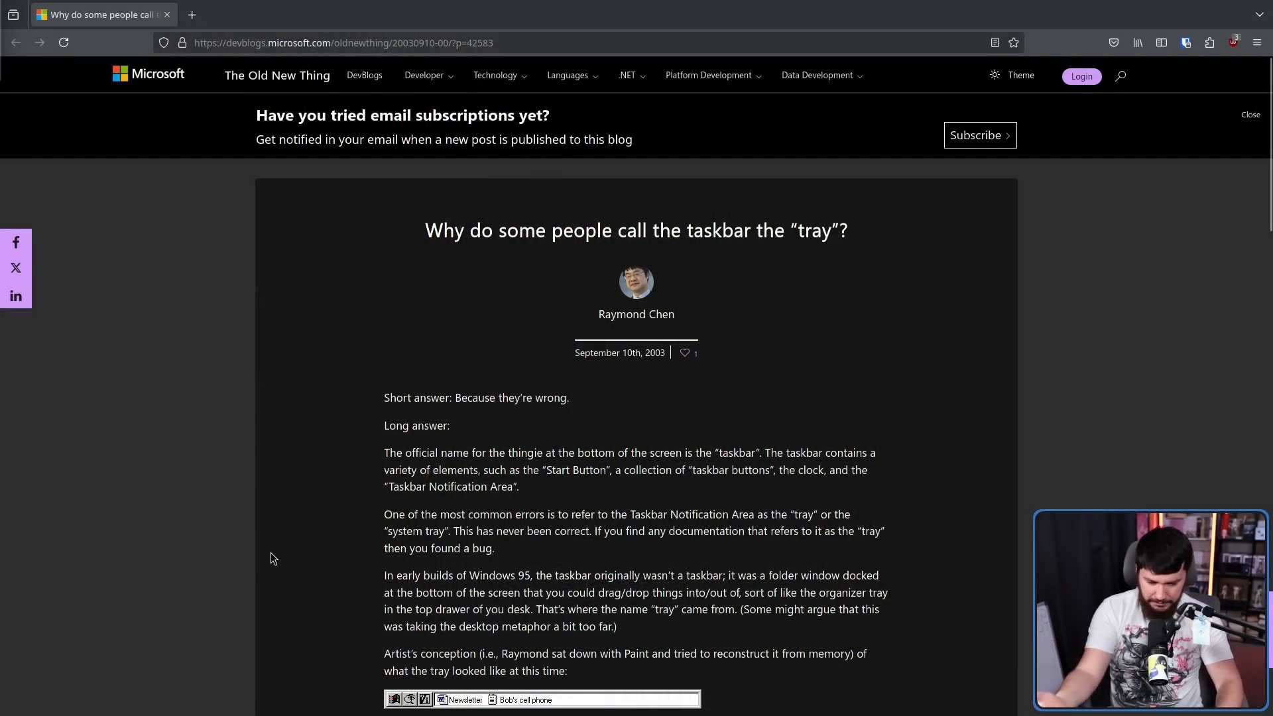